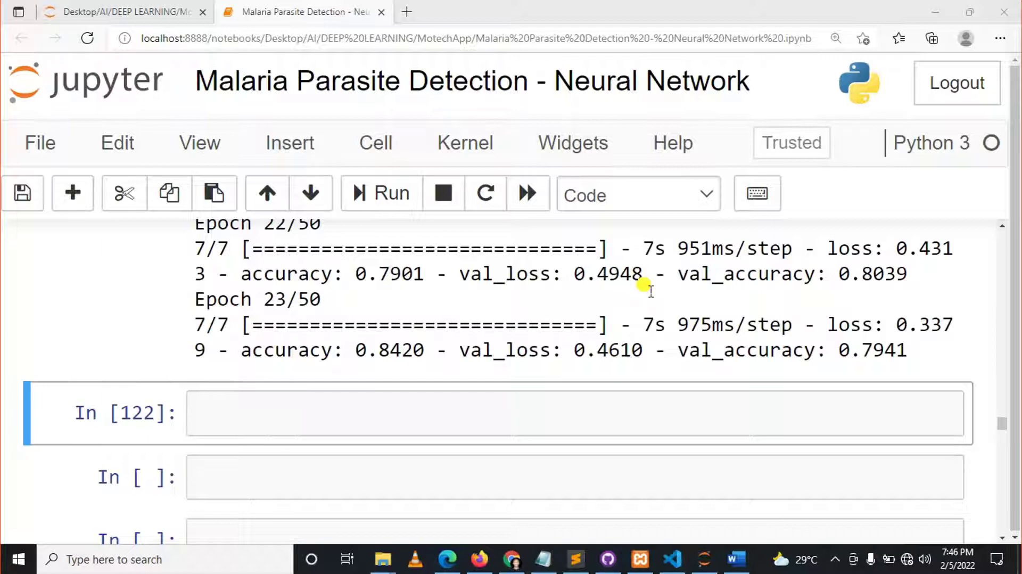
Review the model training code and scroll down past the training log to the empty cell
scroll(up, 3)
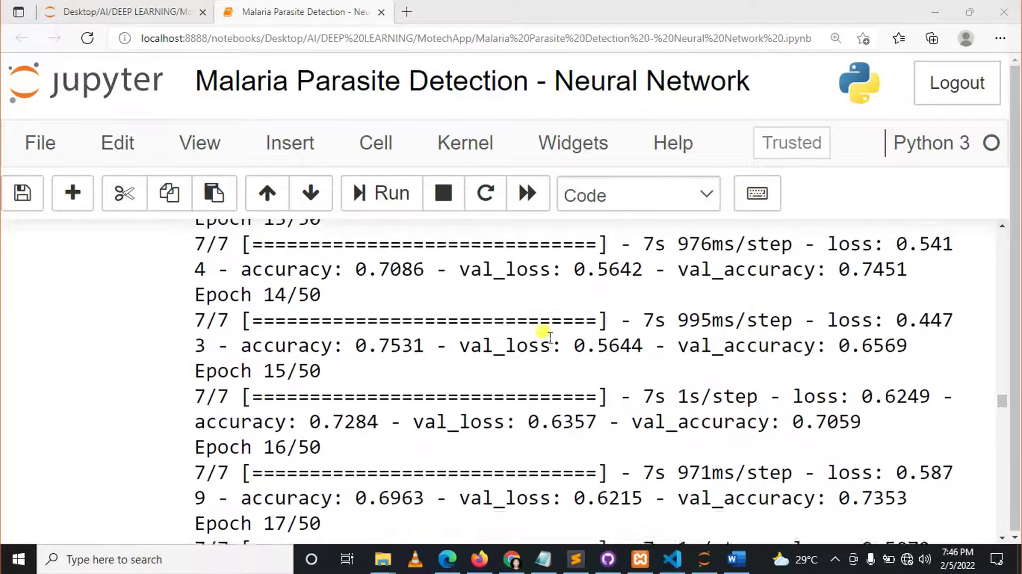
scroll(up, 3)
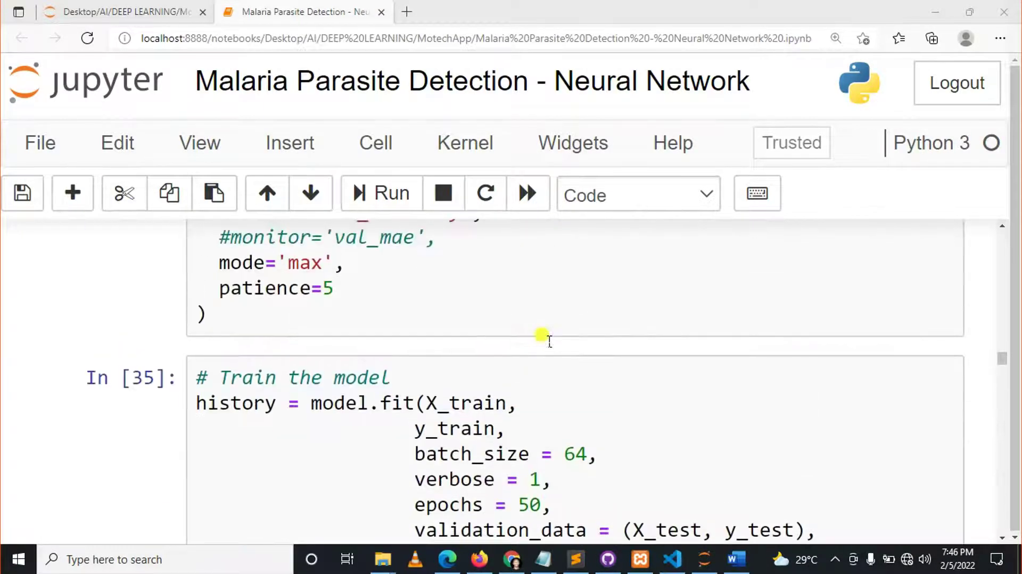
click(380, 192)
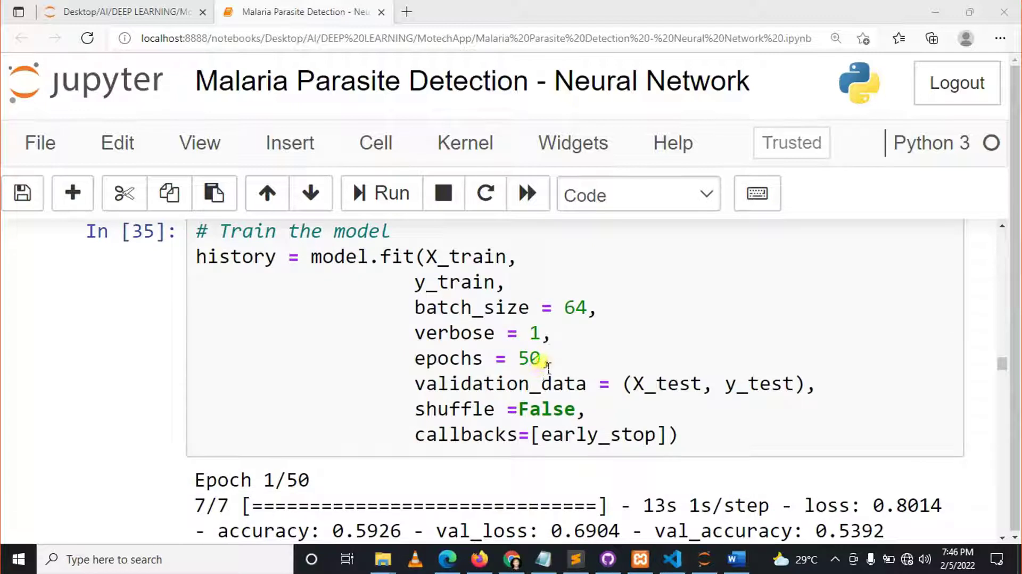
double_click(528, 359)
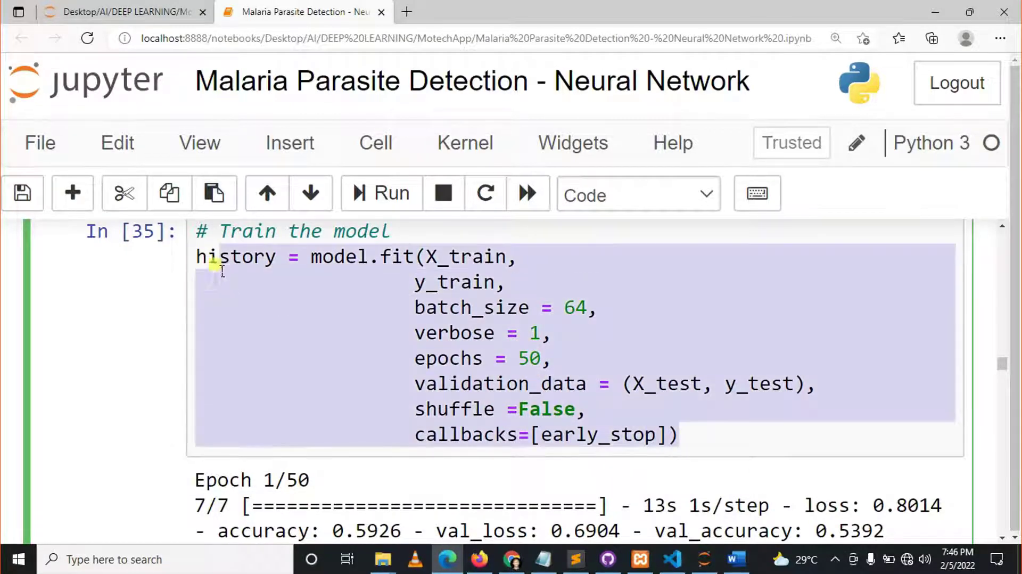
scroll(down, 3)
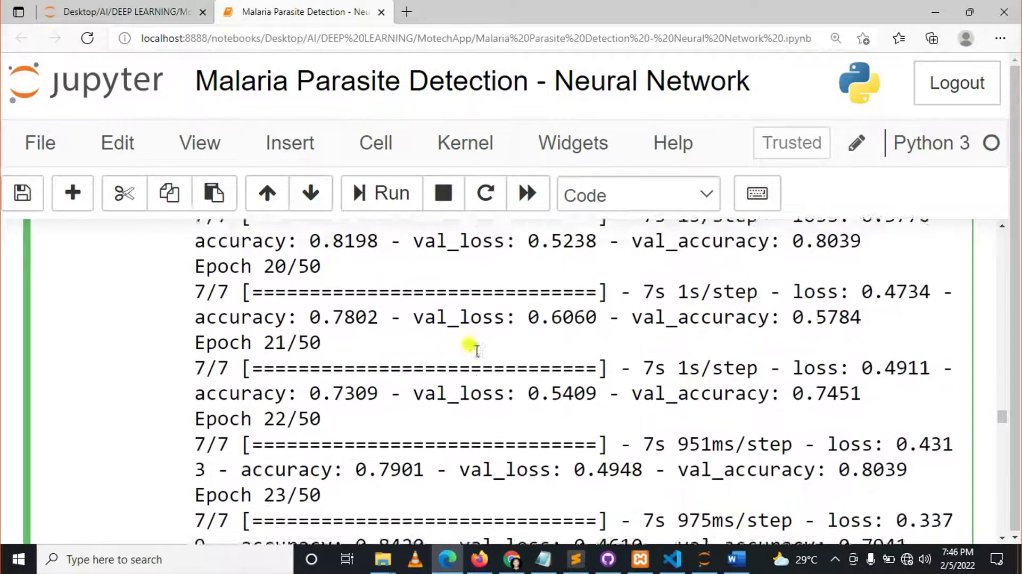
scroll(down, 3)
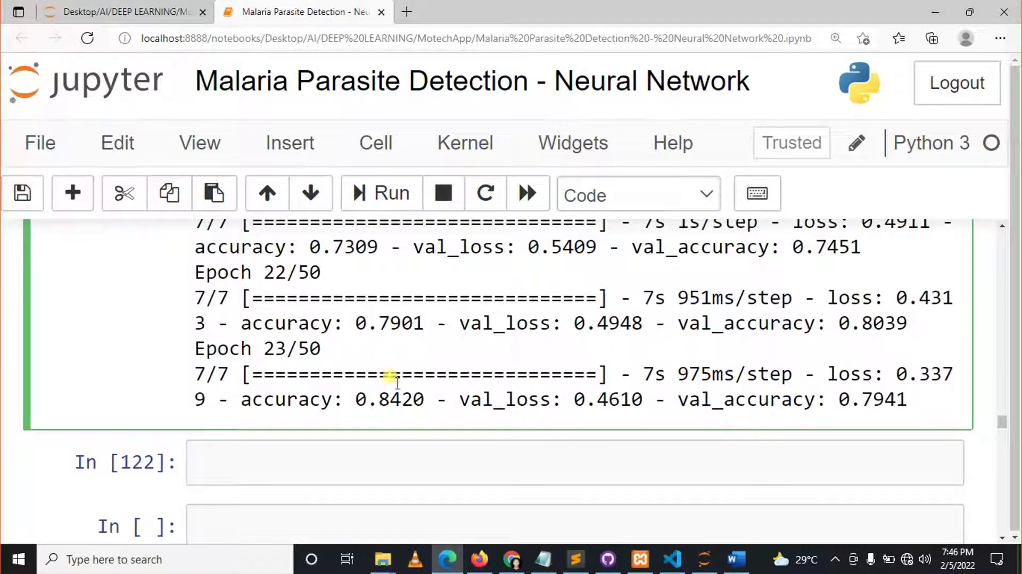
Enter model.save('malaria_model.h5') in the empty cell and run it to save the model
click(404, 414)
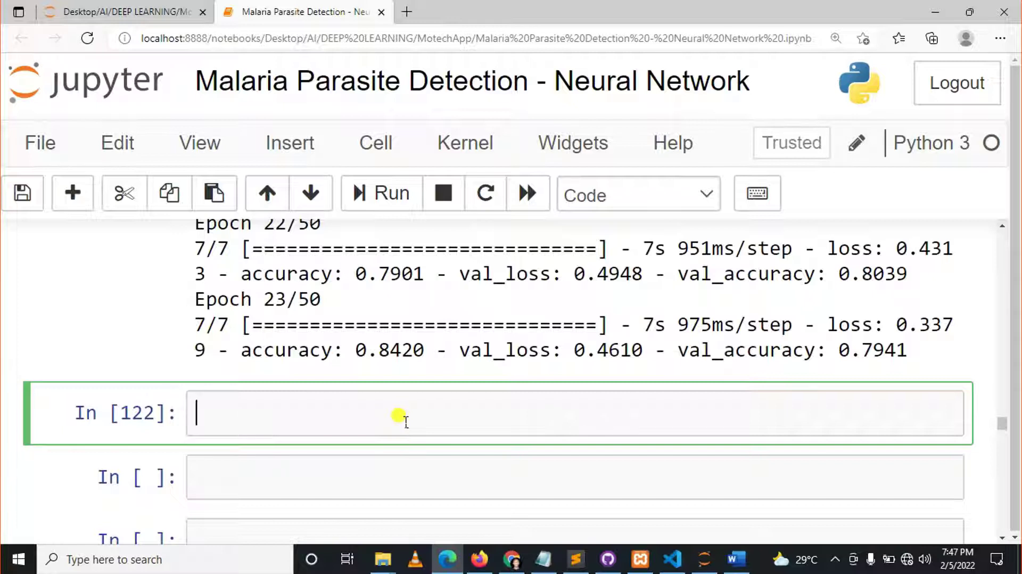
text(mod)
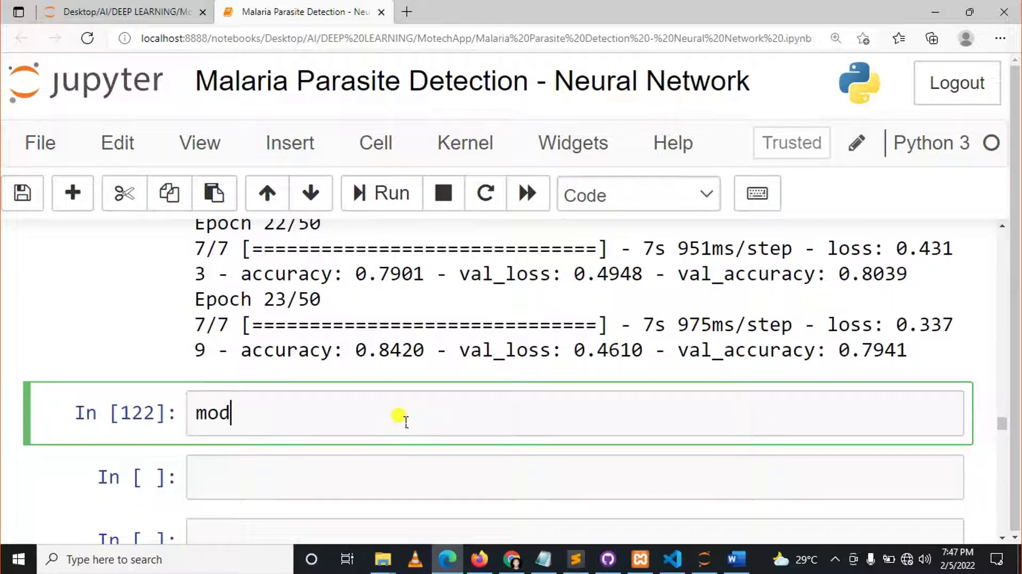
text(el.sav)
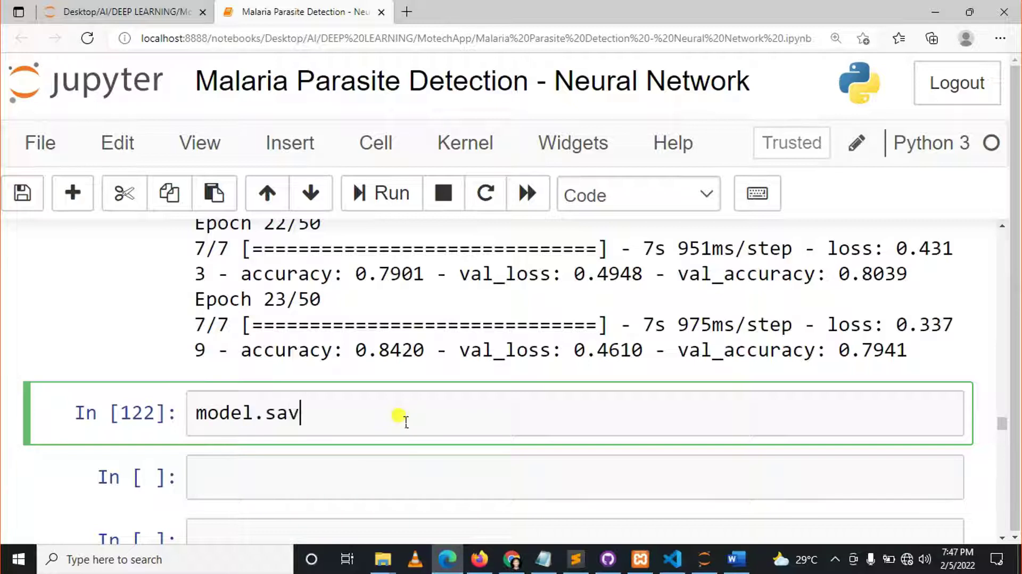
text(e)
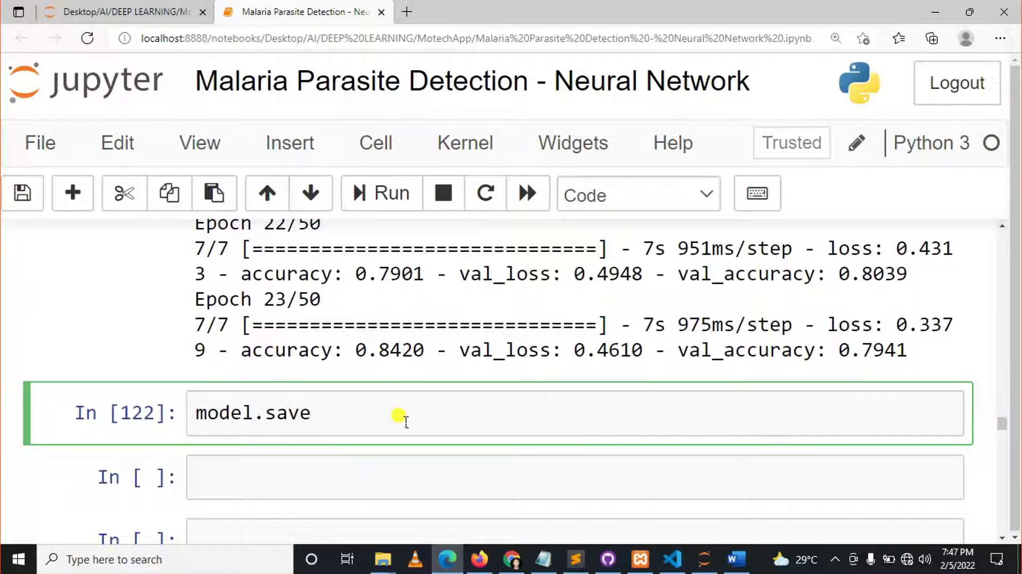
text((''))
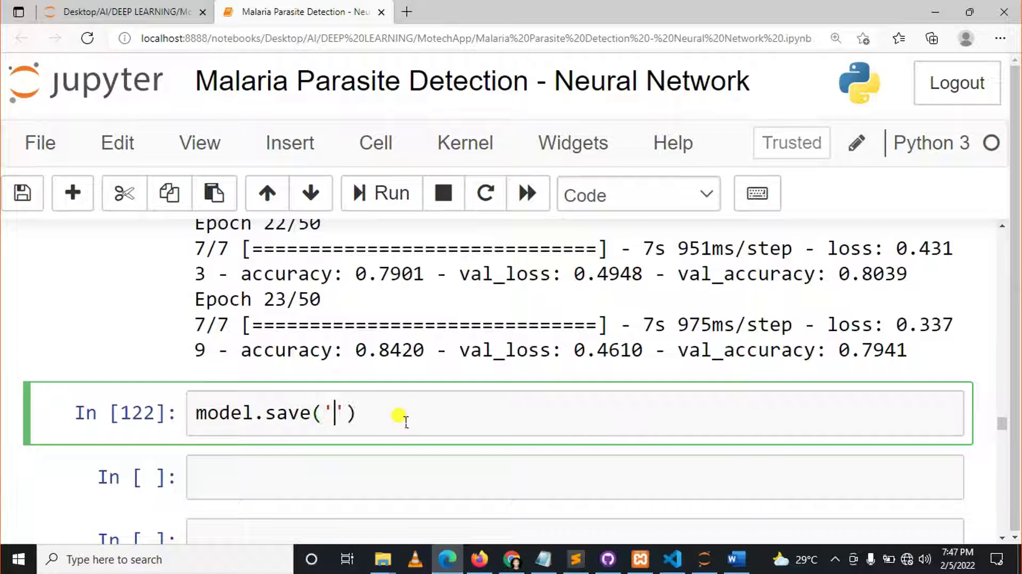
text(mal)
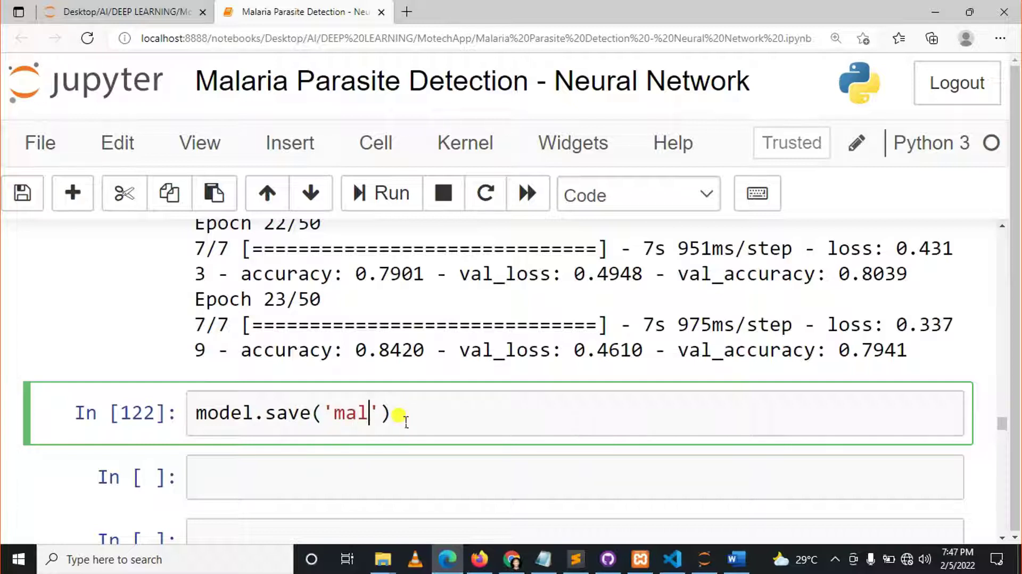
text(aria)
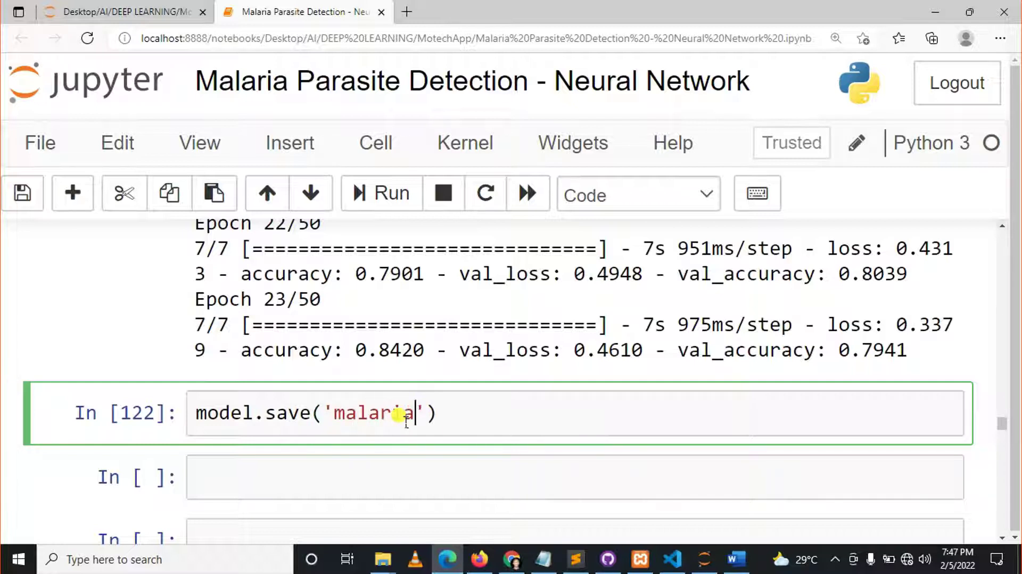
text(_model)
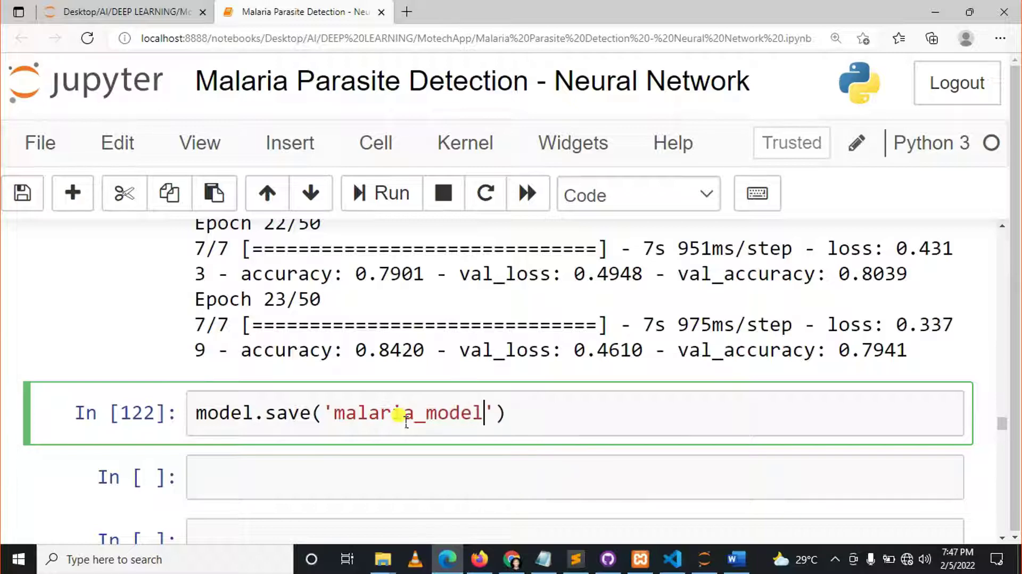
text(.h5)
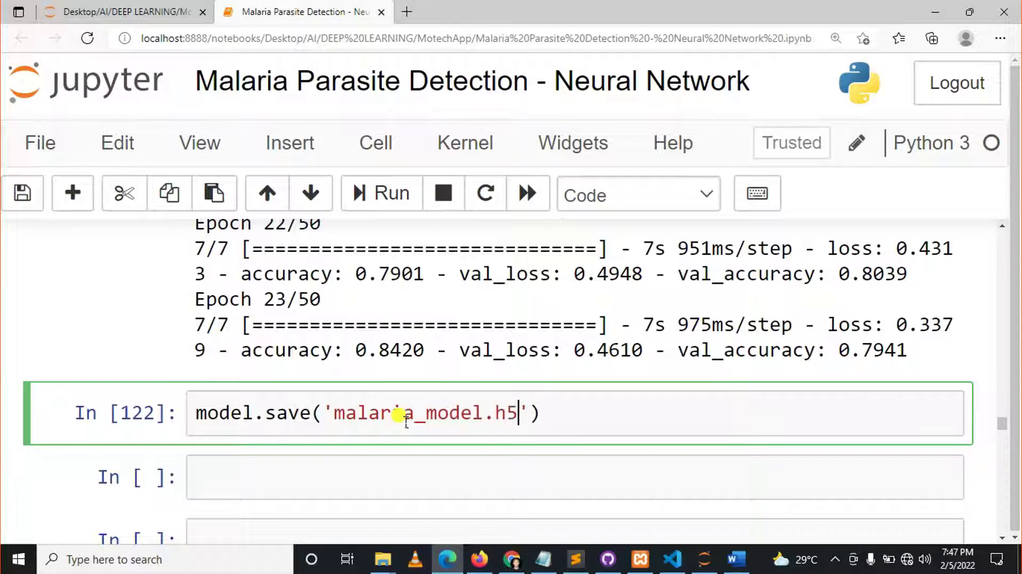
key(ctrl+s)
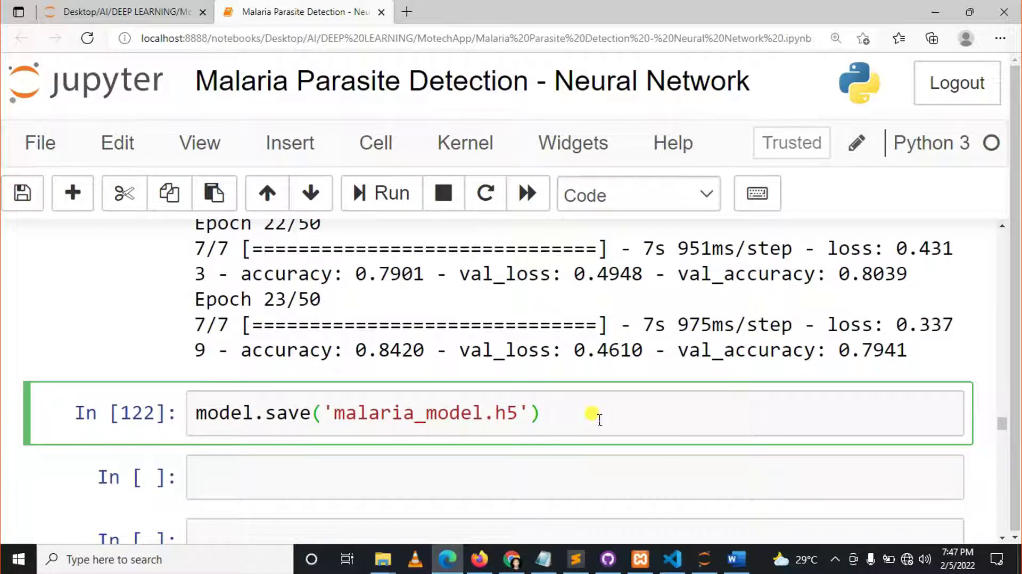
Find malaria_model.h5 in the project folder's file listing
click(381, 192)
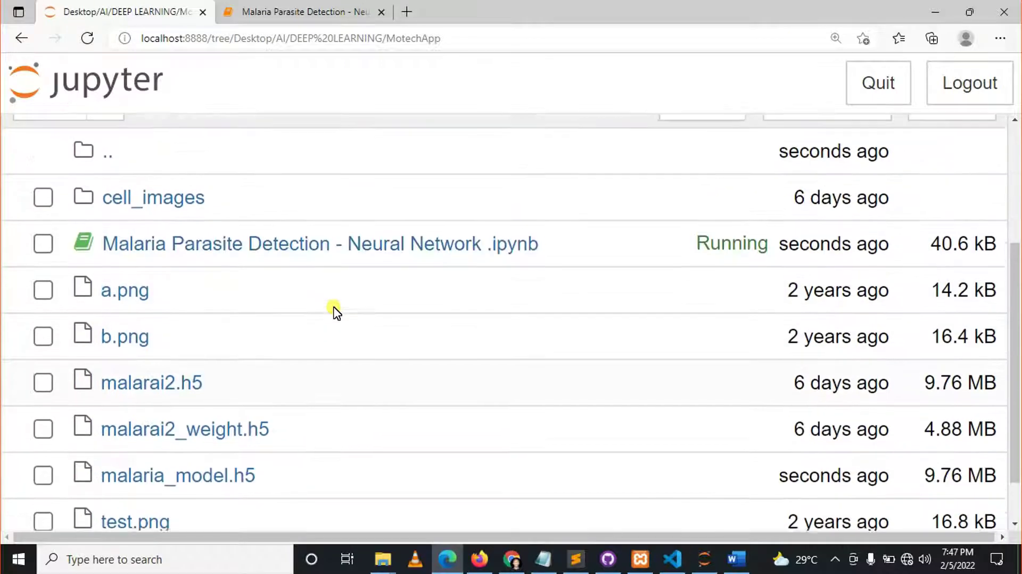
scroll(down, 3)
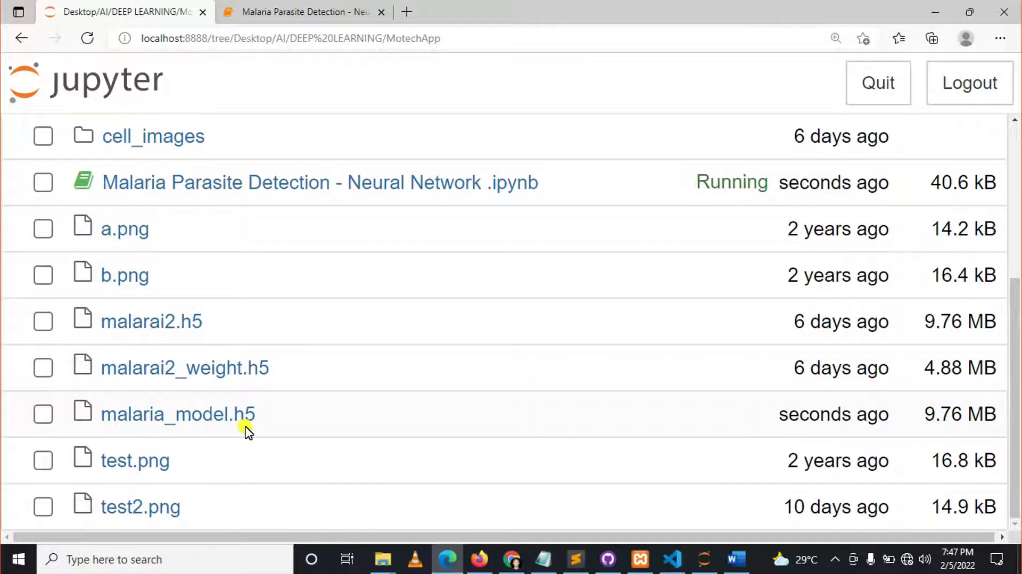
mouse_move(320, 104)
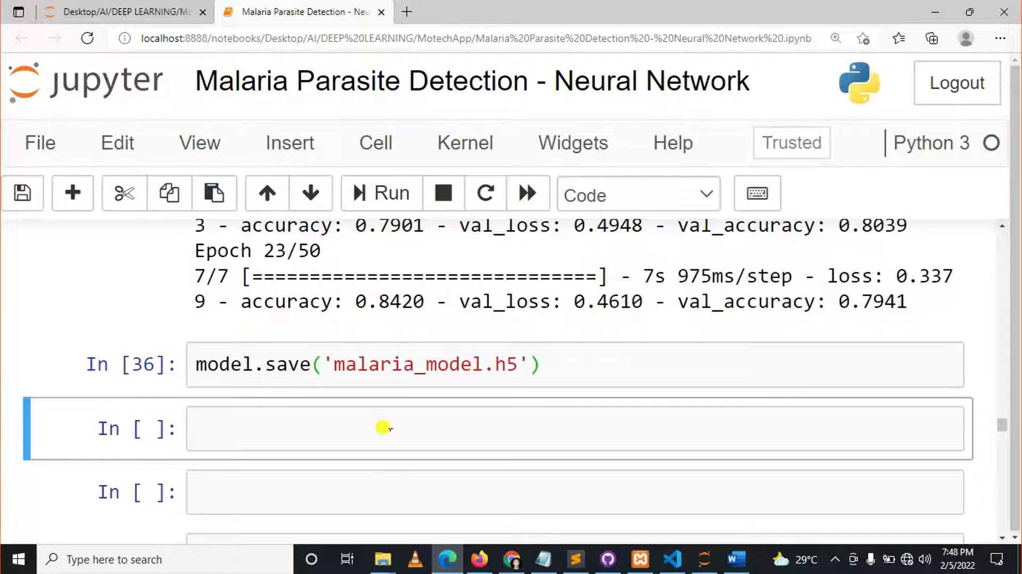
Enter 'from tensorflow.keras.models import load_model' in the next cell and run it
click(385, 428)
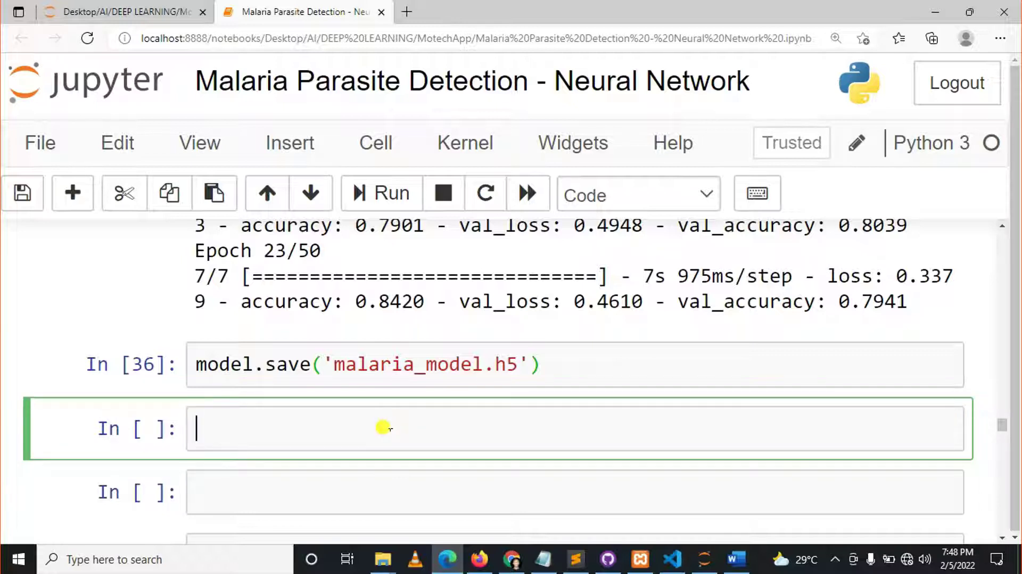
text(from tens)
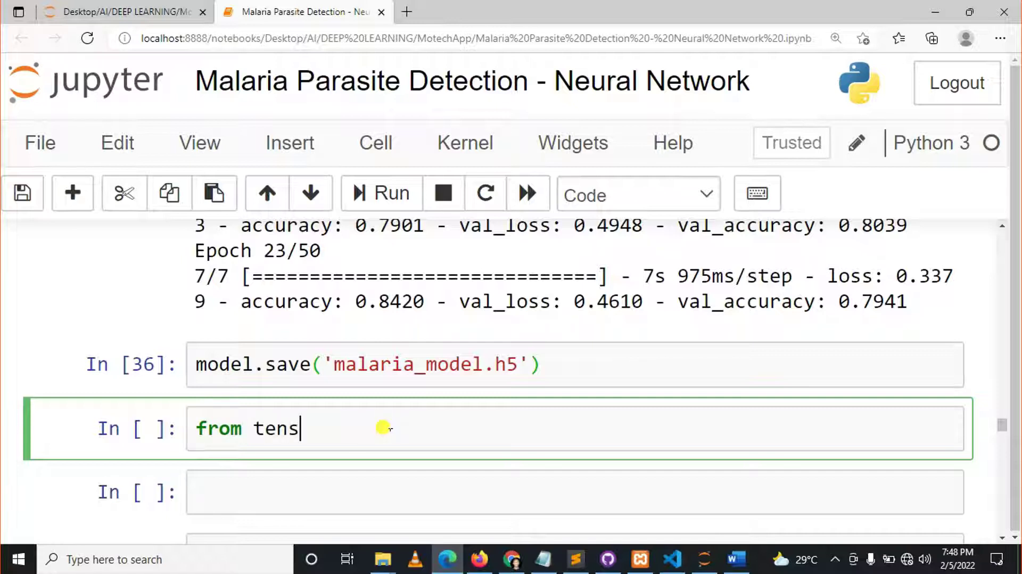
text(or)
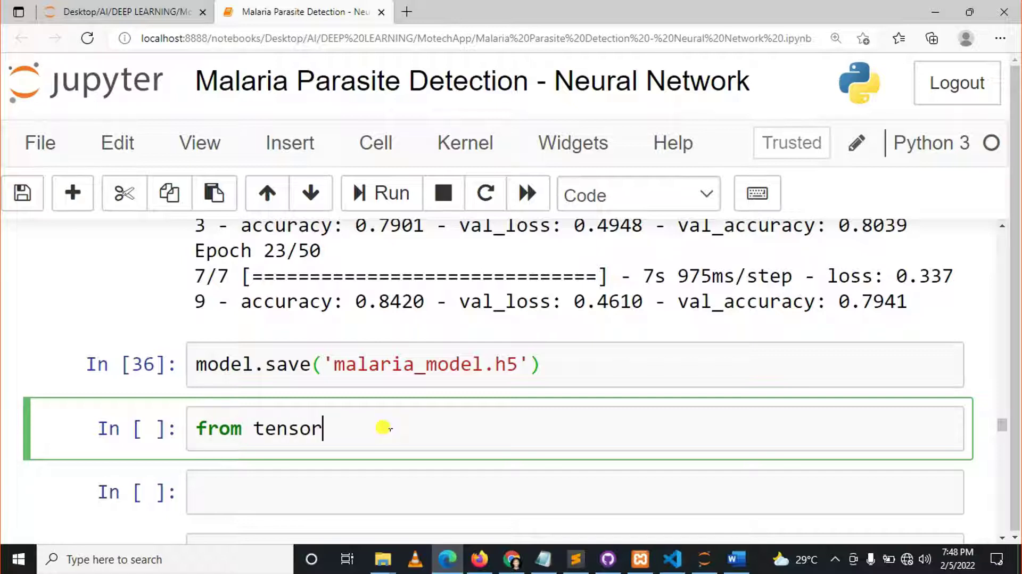
text(flow)
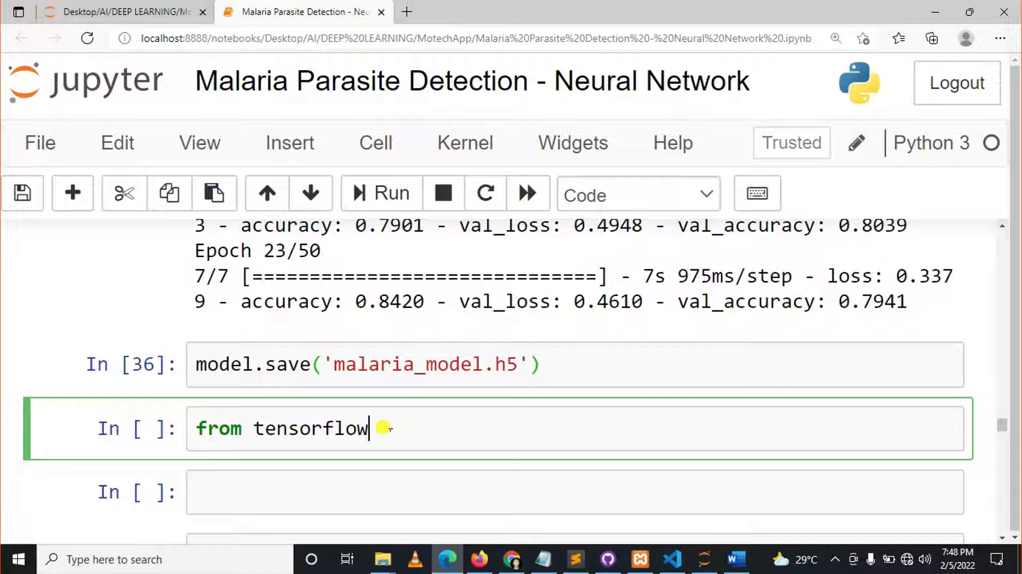
text(.ker)
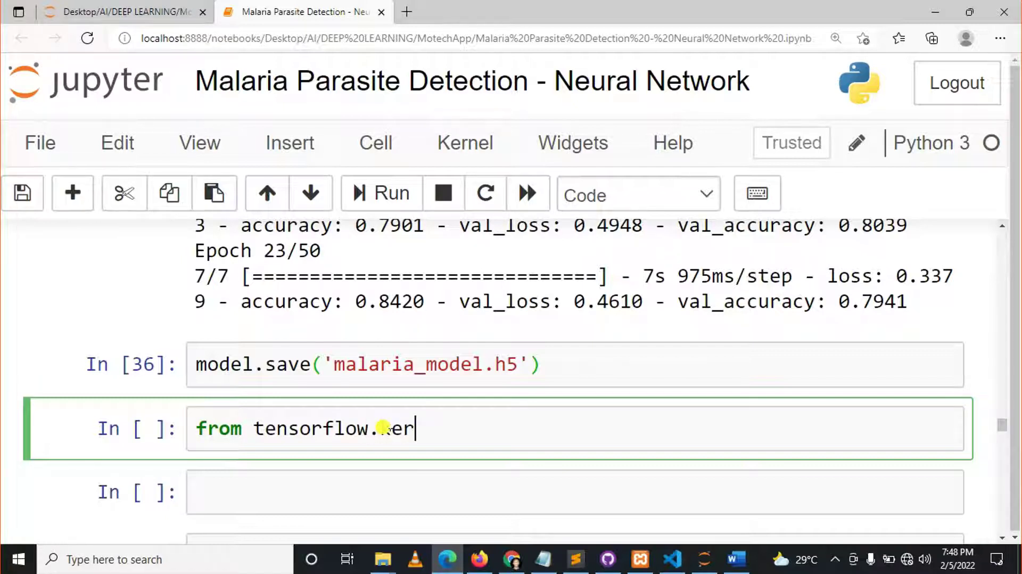
text(eras.mod)
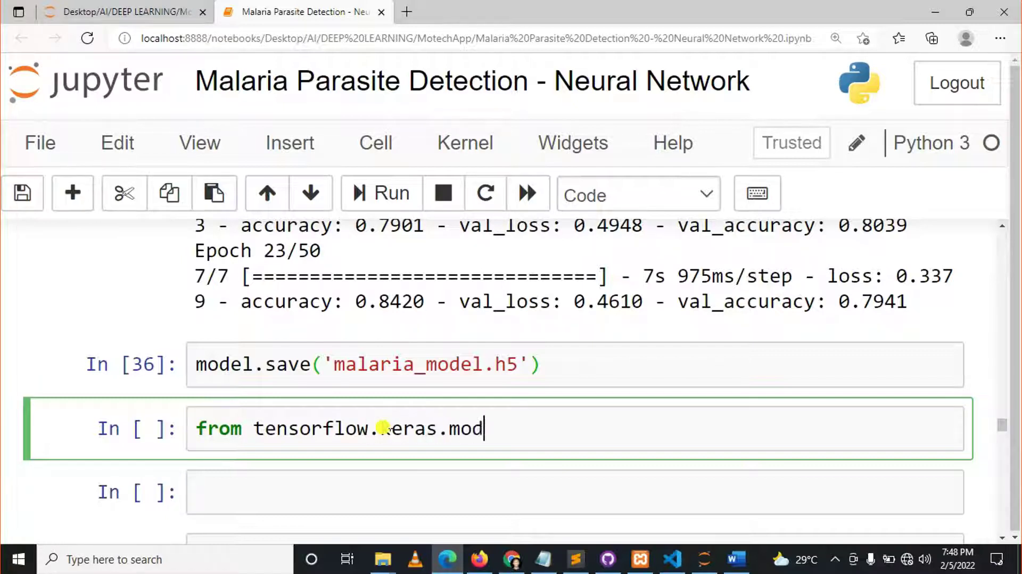
text(el)
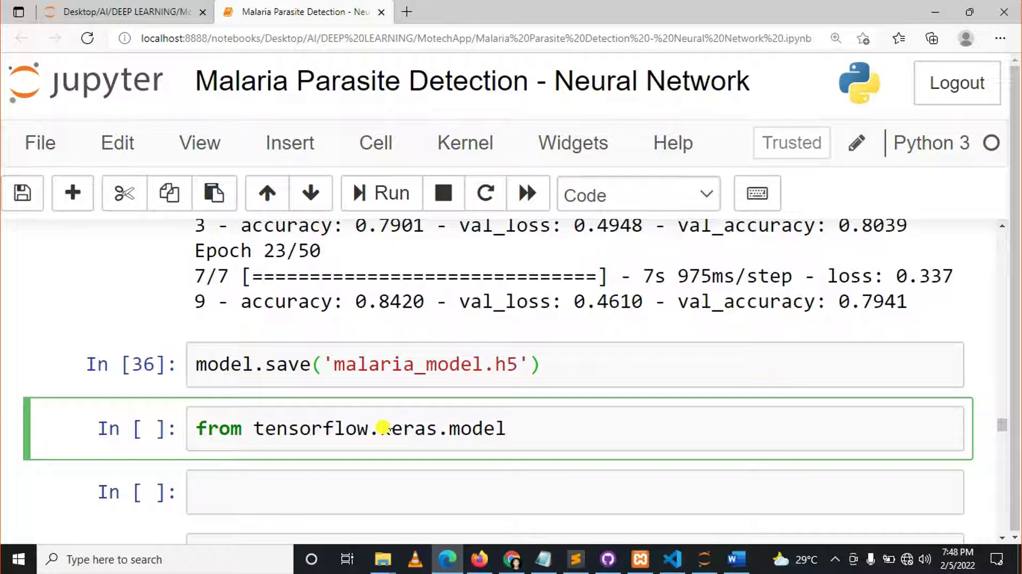
text(s)
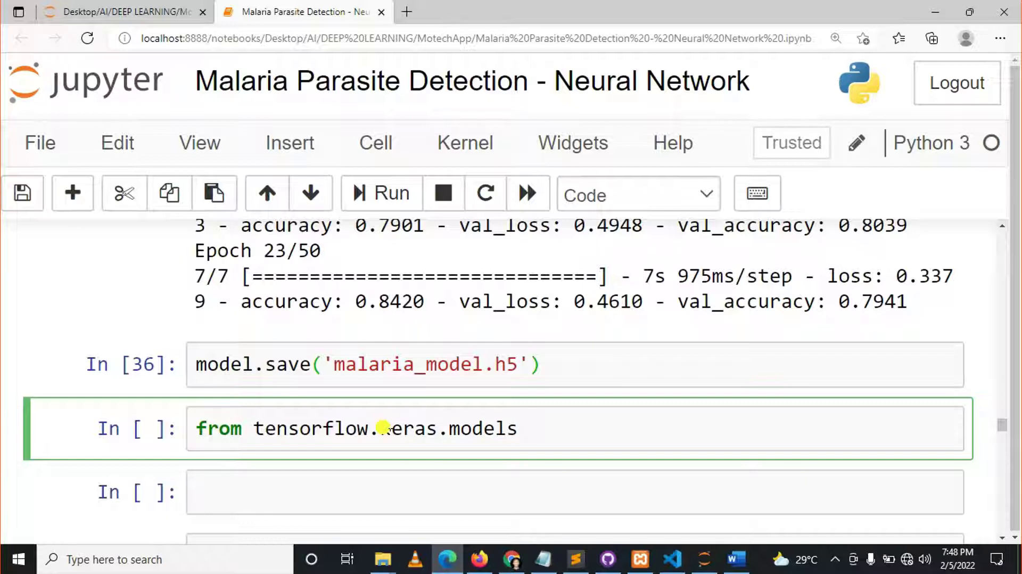
text(import)
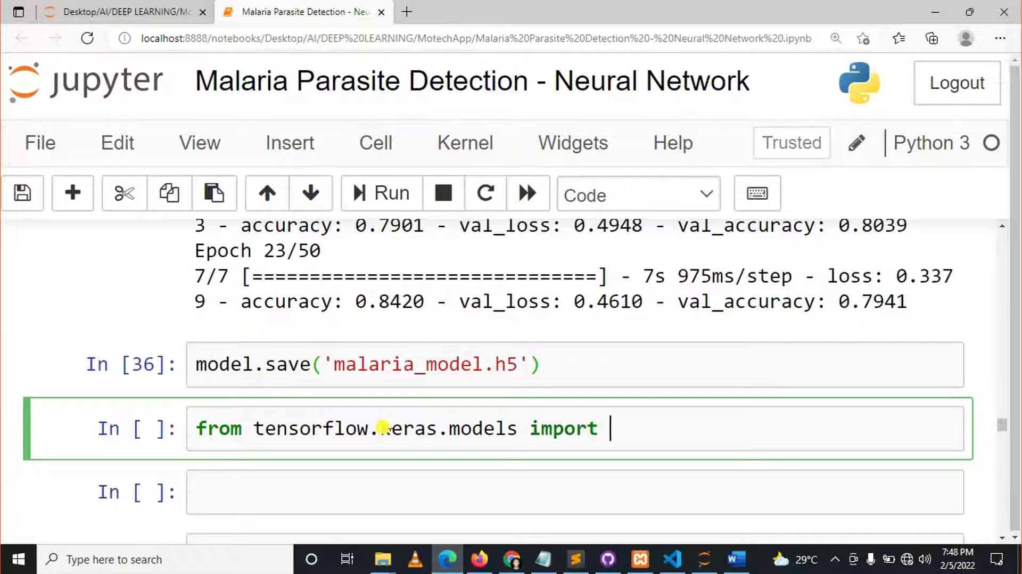
text(lo)
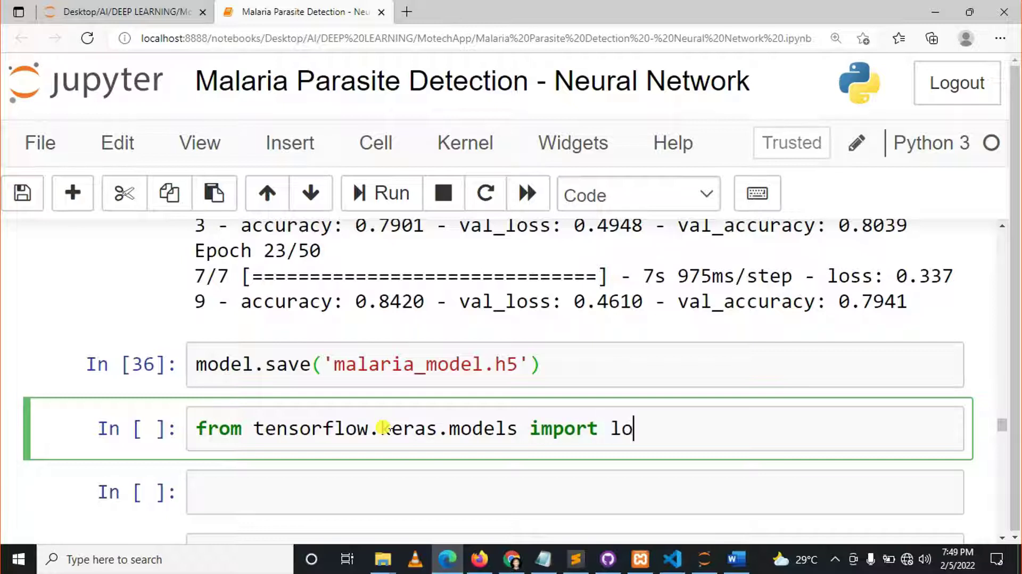
text(ad_m)
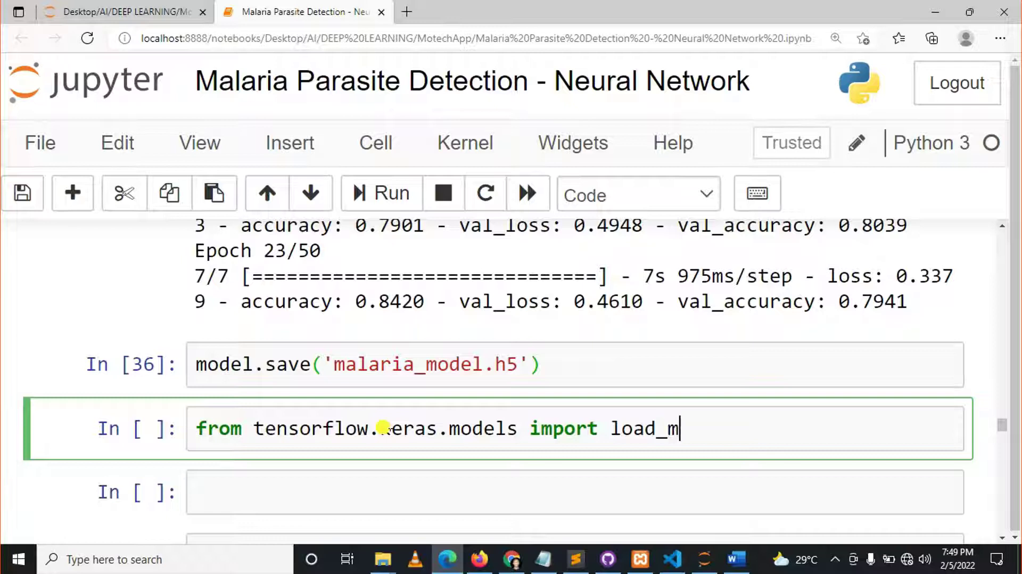
text(odel)
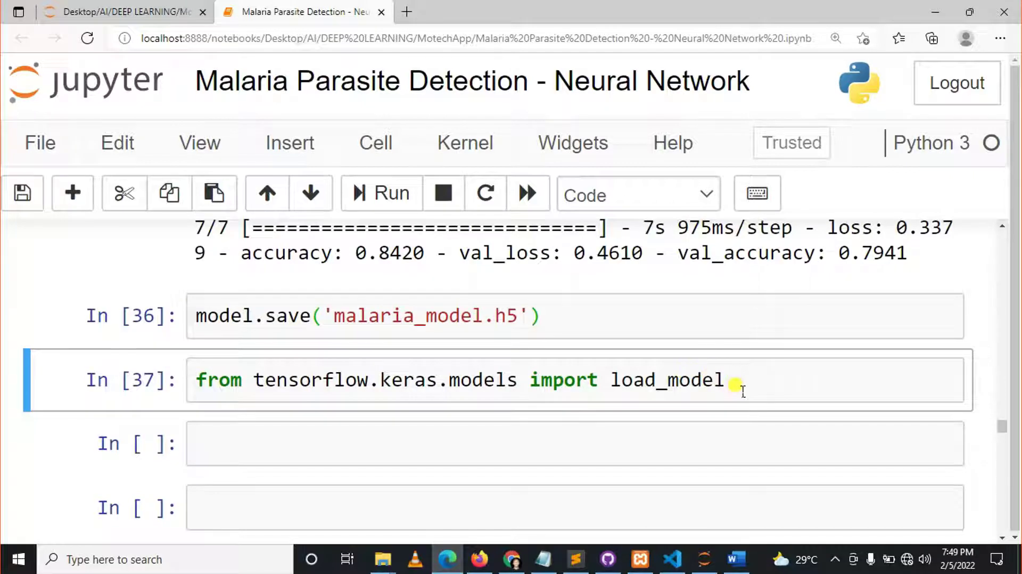
double_click(665, 379)
text(l)
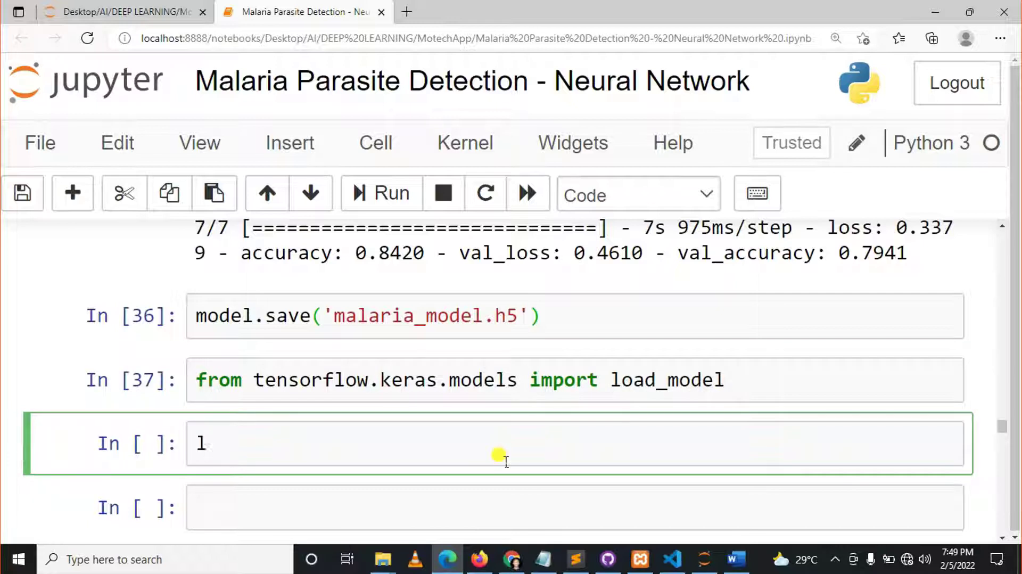
Enter loaded_model = load_model('malaria_model.h5') and run it to reload the saved model
text(oaded_model =)
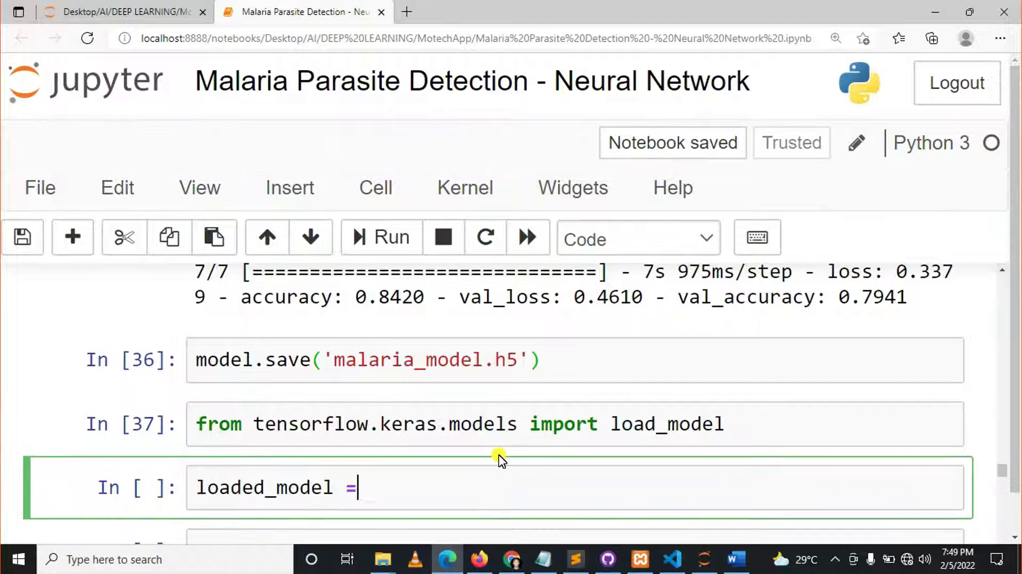
text(loa)
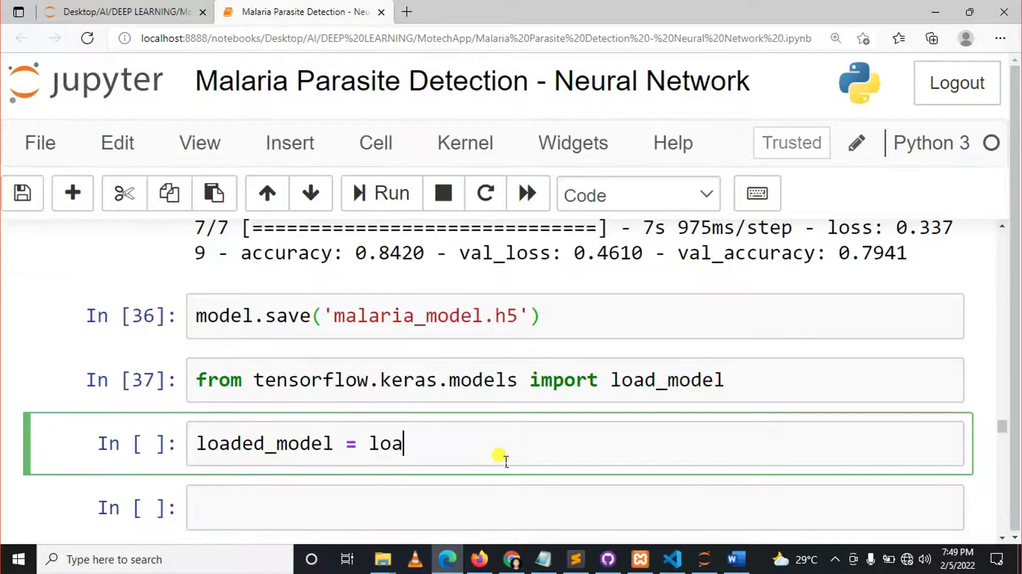
text(d_model)
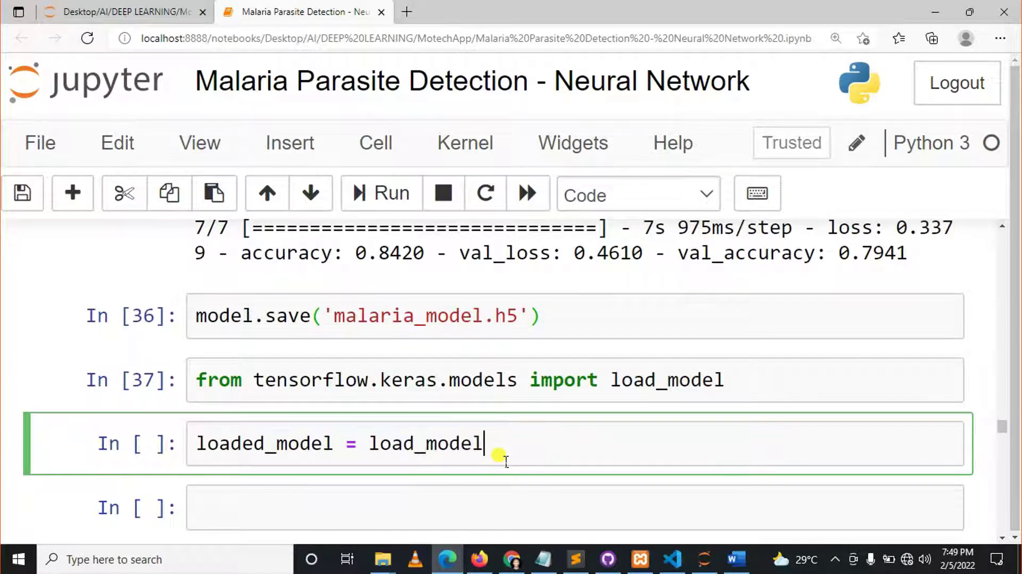
text(())
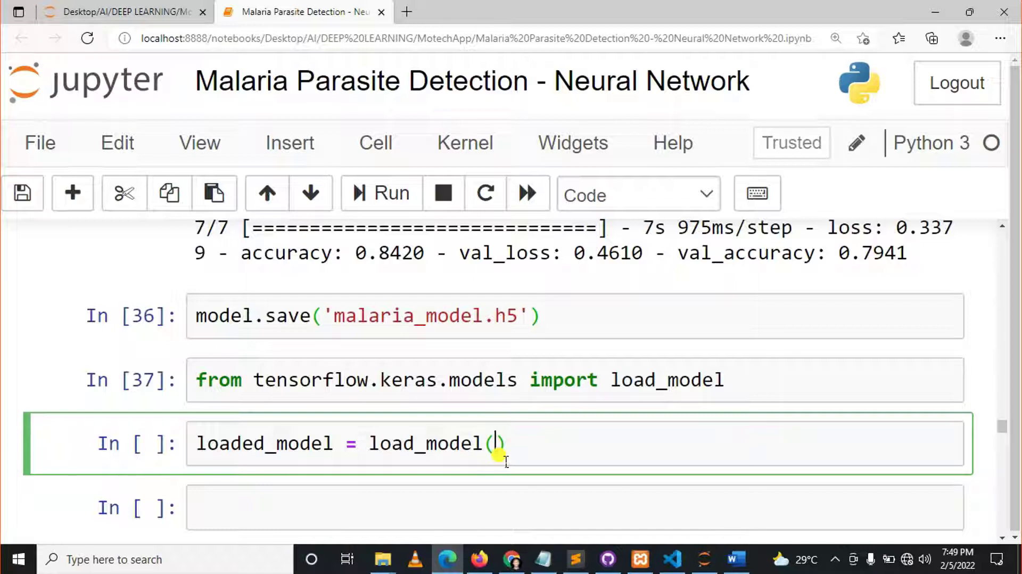
text('')
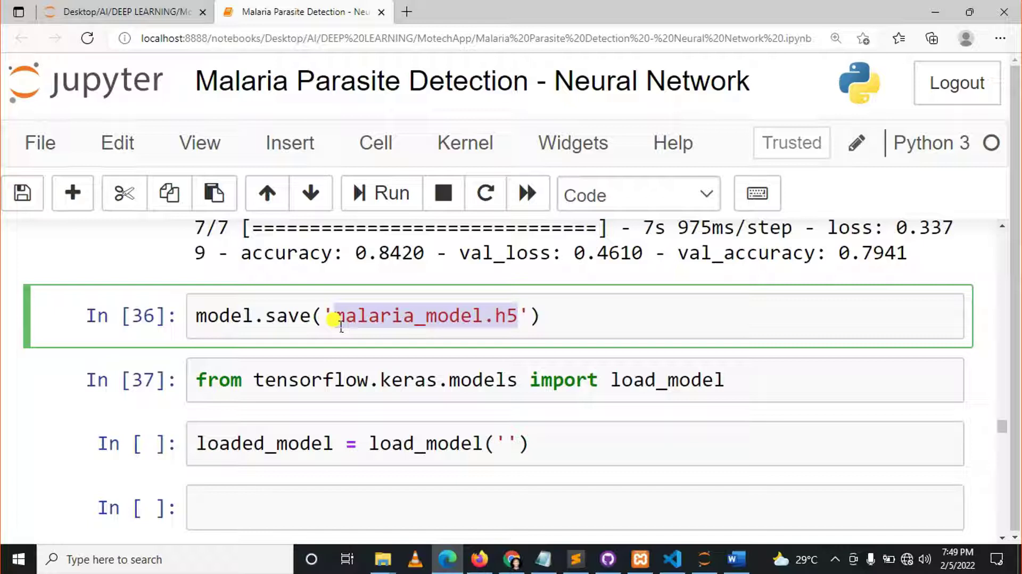
click(511, 443)
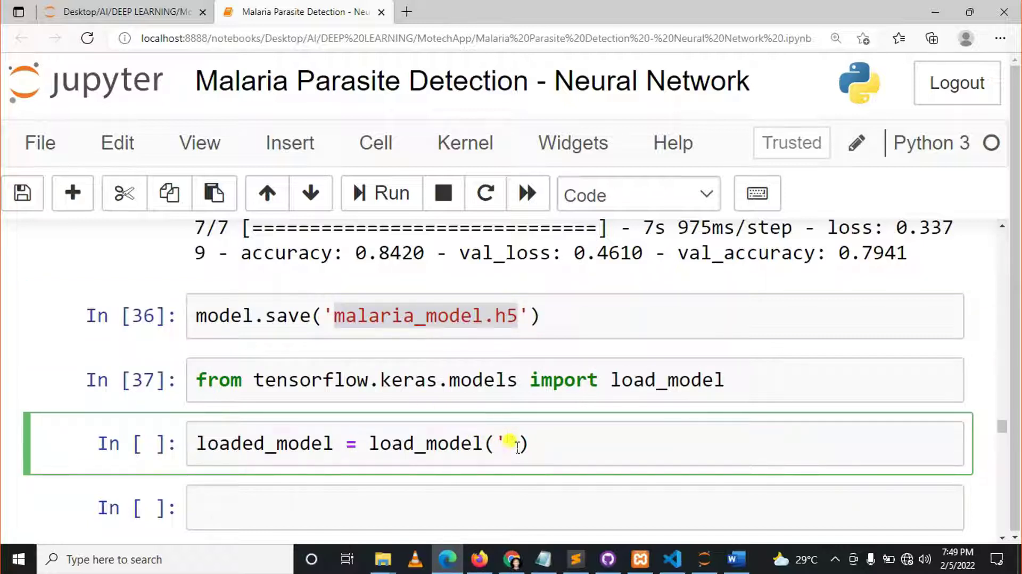
text(malaria_model.h5)
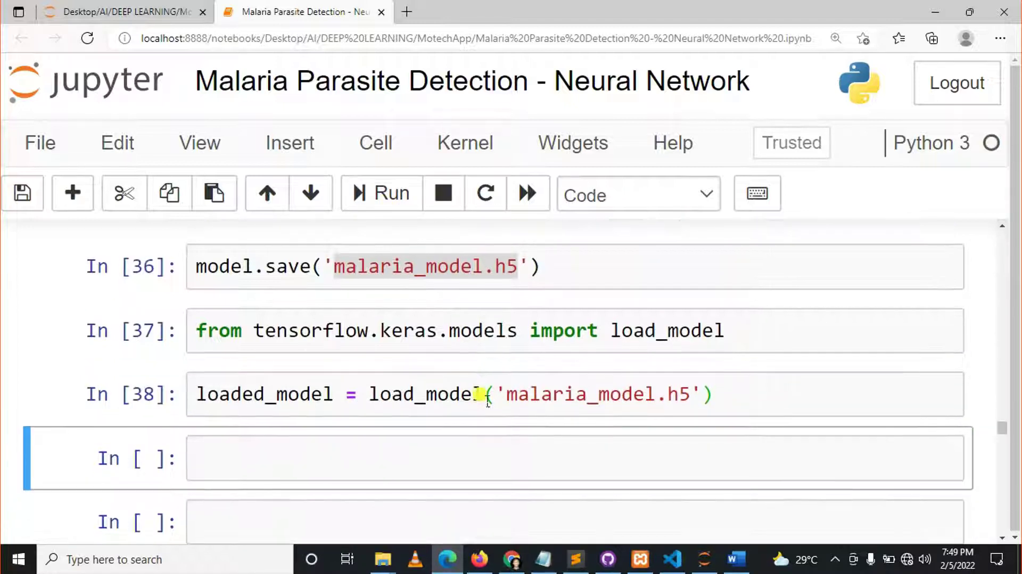
click(447, 410)
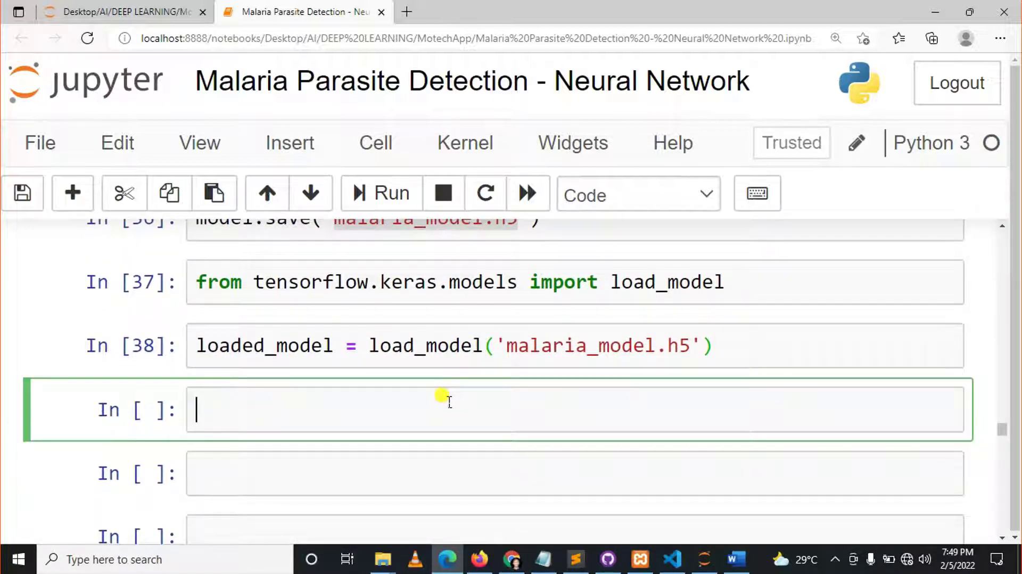
Enter loaded_model.summary() in the new cell to show the reloaded model's layers and parameters
text(1)
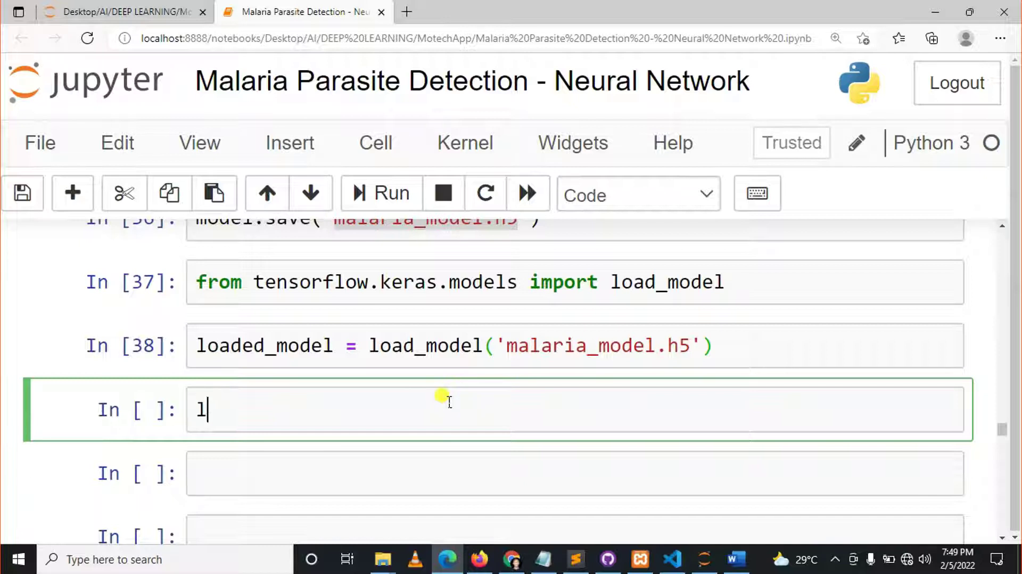
key(Backspace)
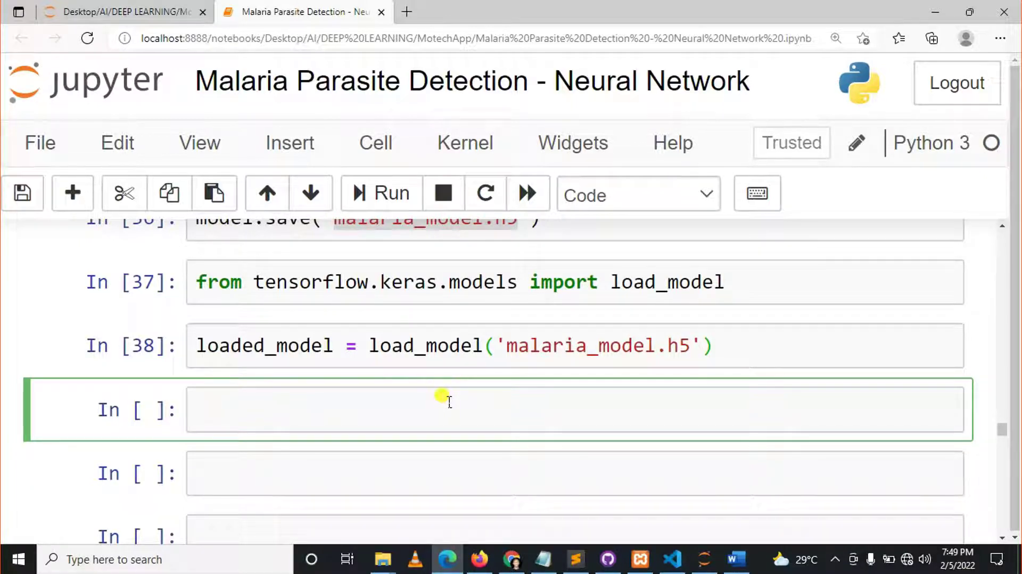
double_click(264, 345)
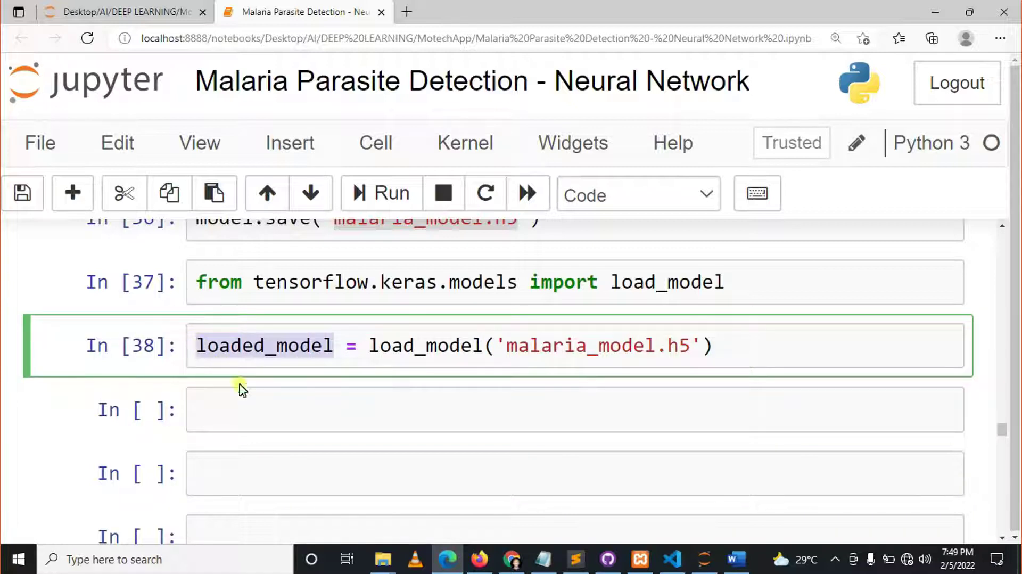
text(loaded_model)
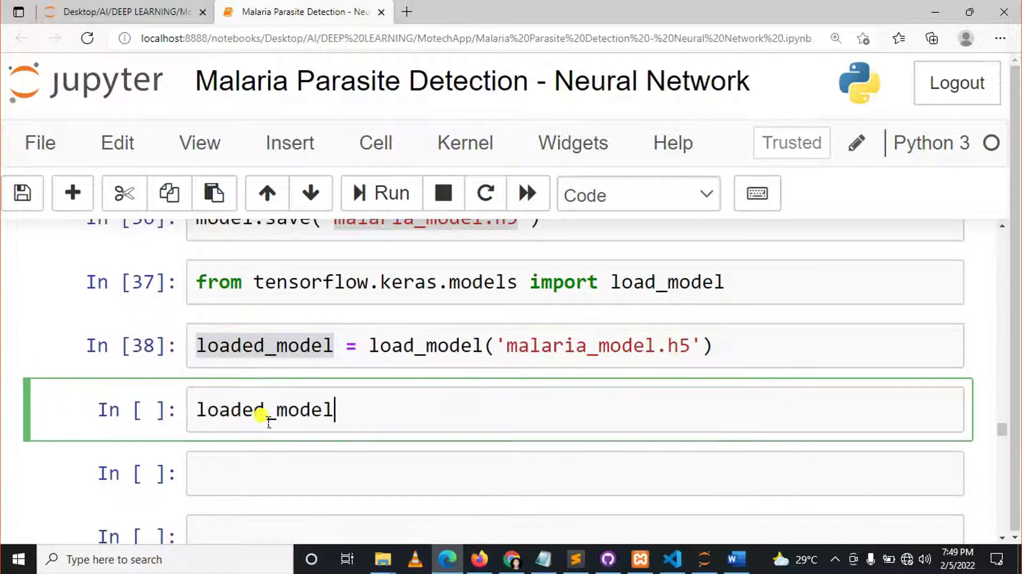
text(.summ)
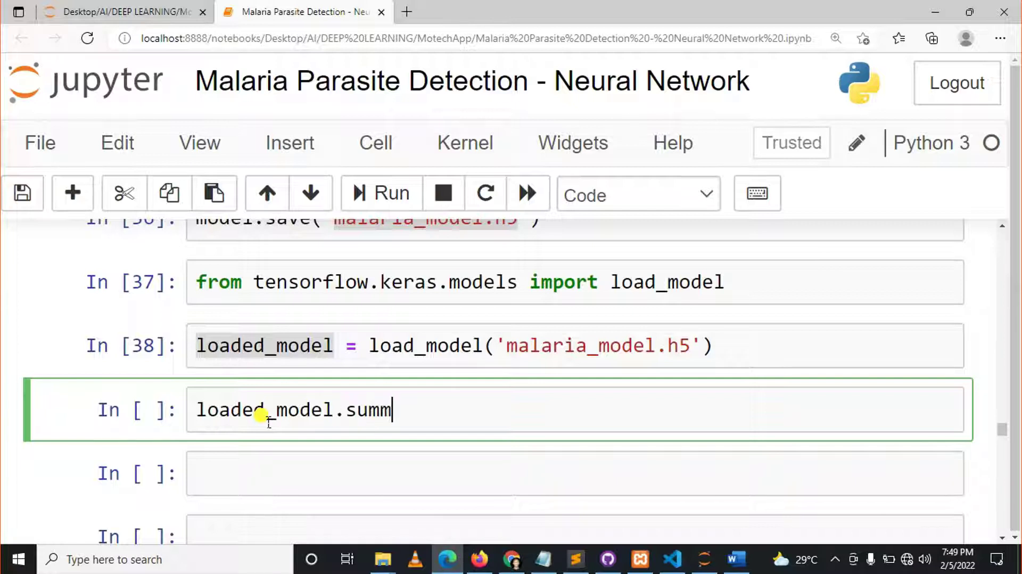
text(ary())
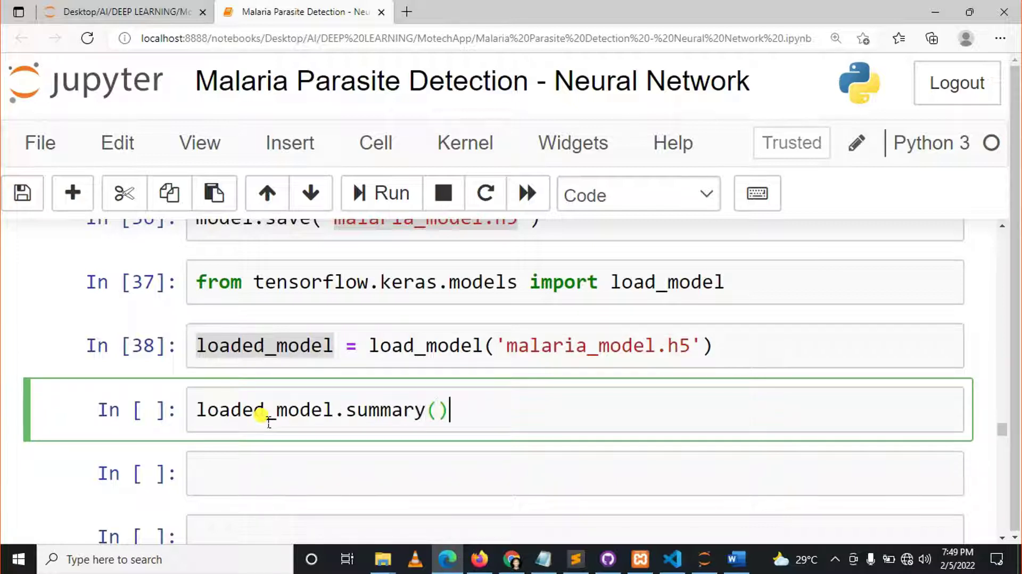
mouse_move(510, 416)
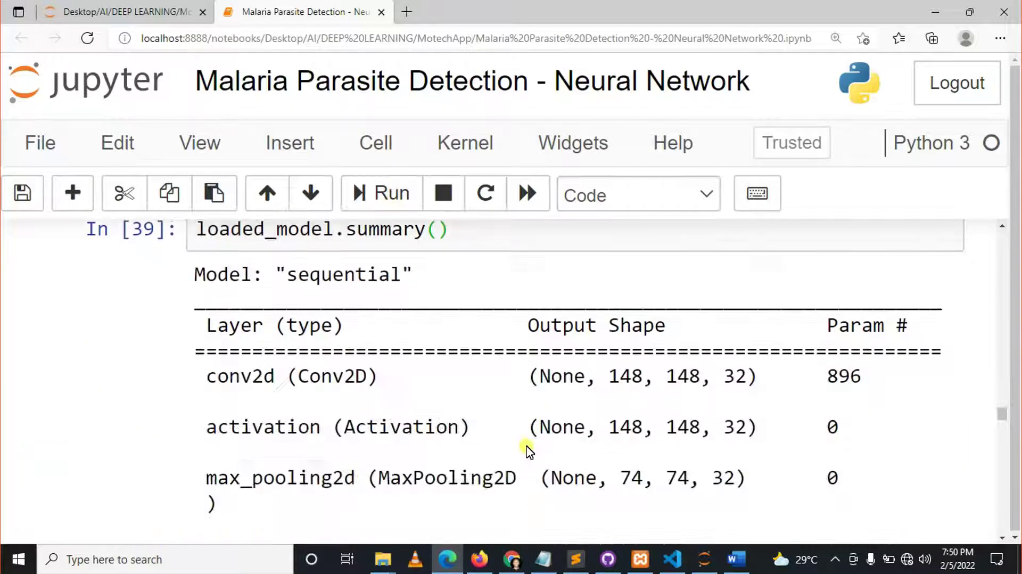
scroll(down, 3)
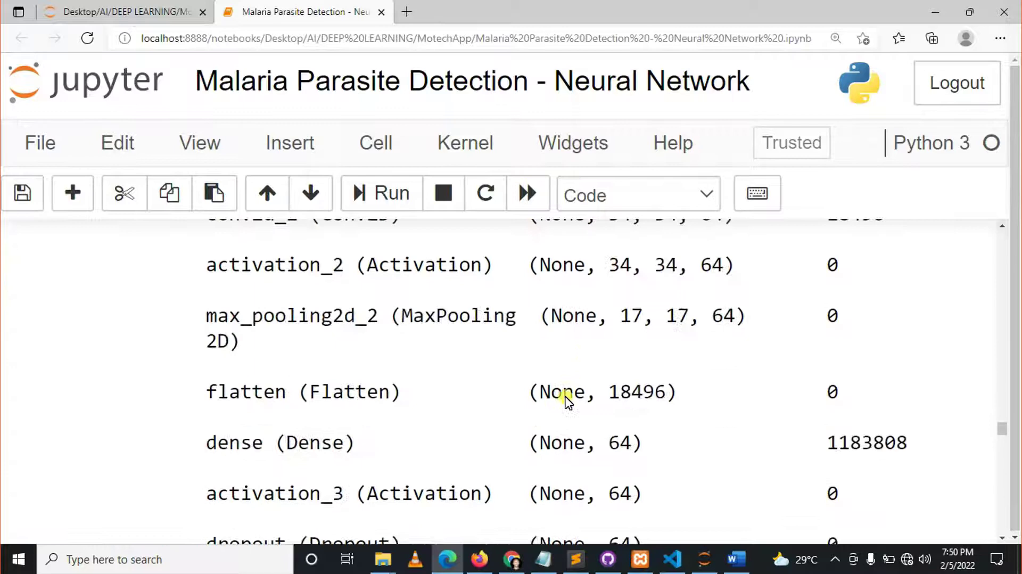
scroll(down, 3)
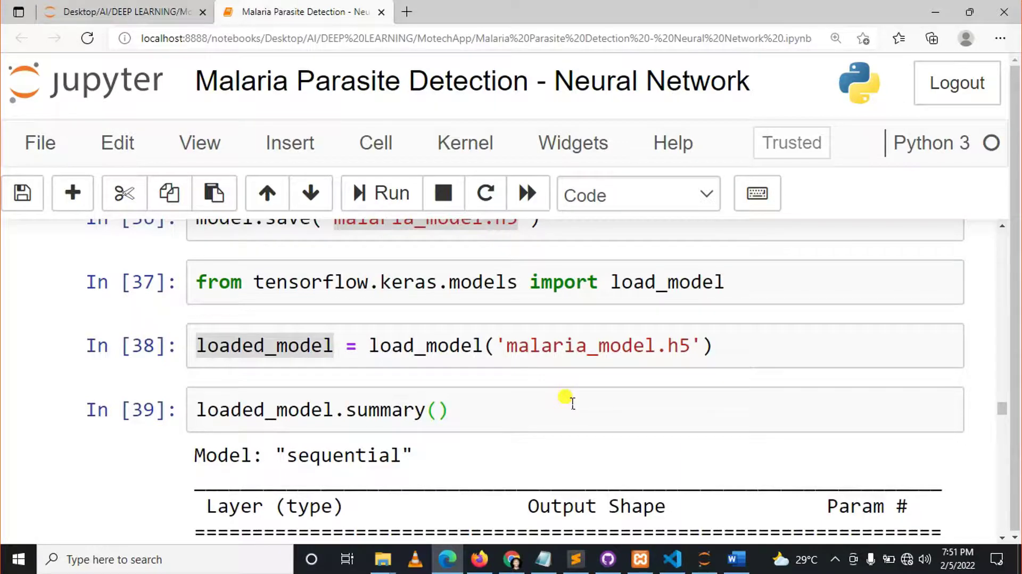
scroll(down, 3)
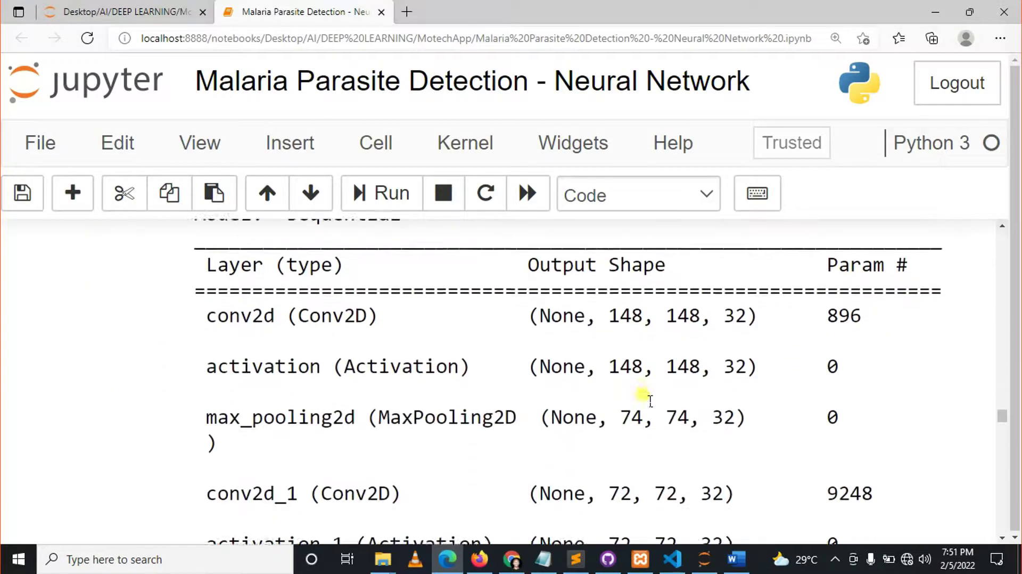